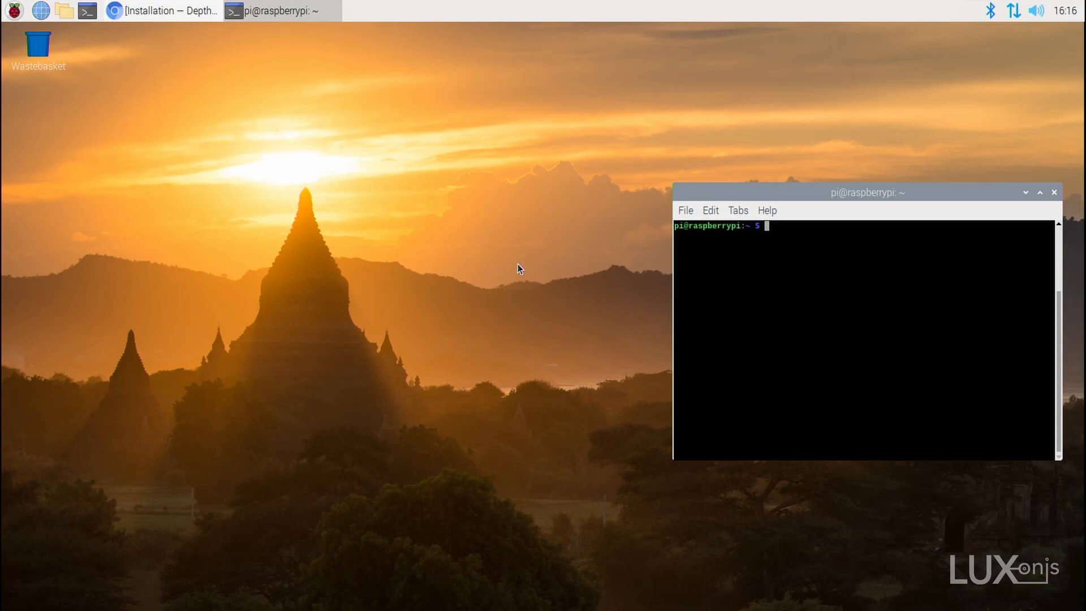
pyautogui.moveTo(506, 269)
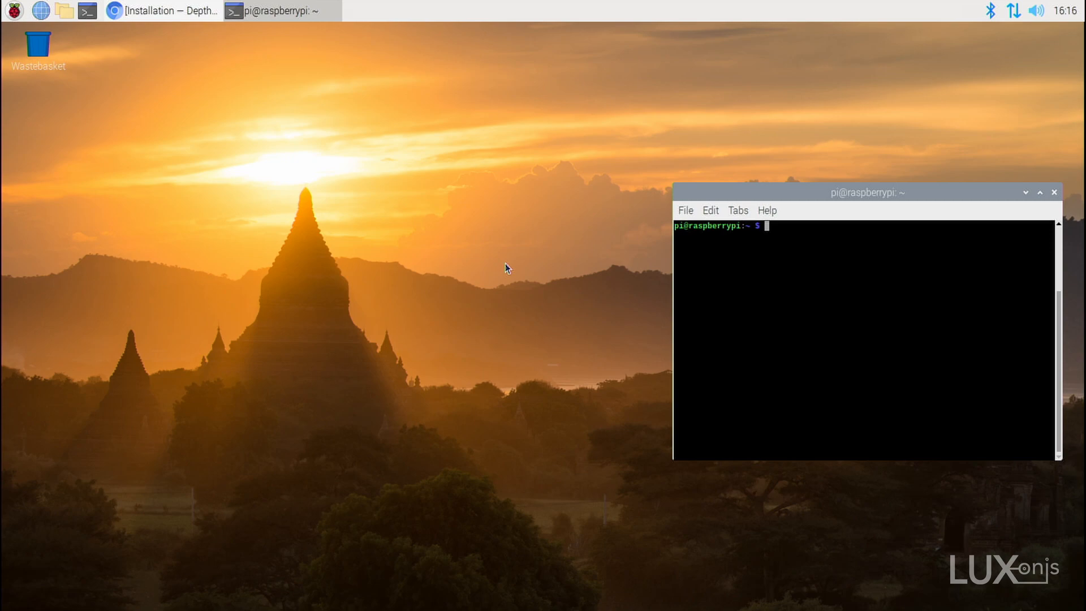
pyautogui.moveTo(560, 248)
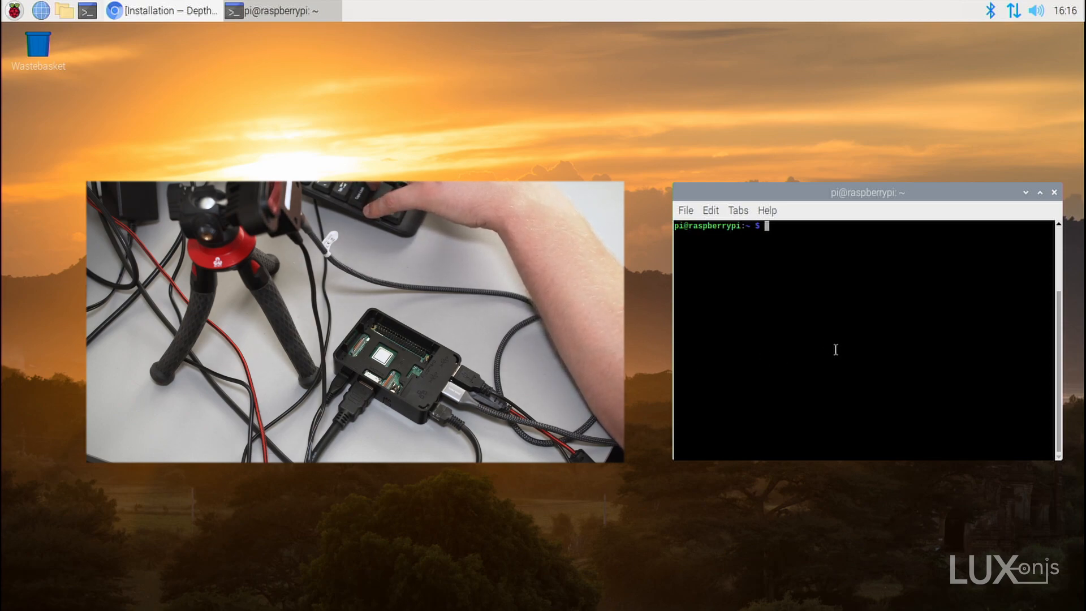
# Step: Run lsusb to list USB devices and confirm the Intel Movidius MyriadX is detected
pyautogui.write('lsusb')
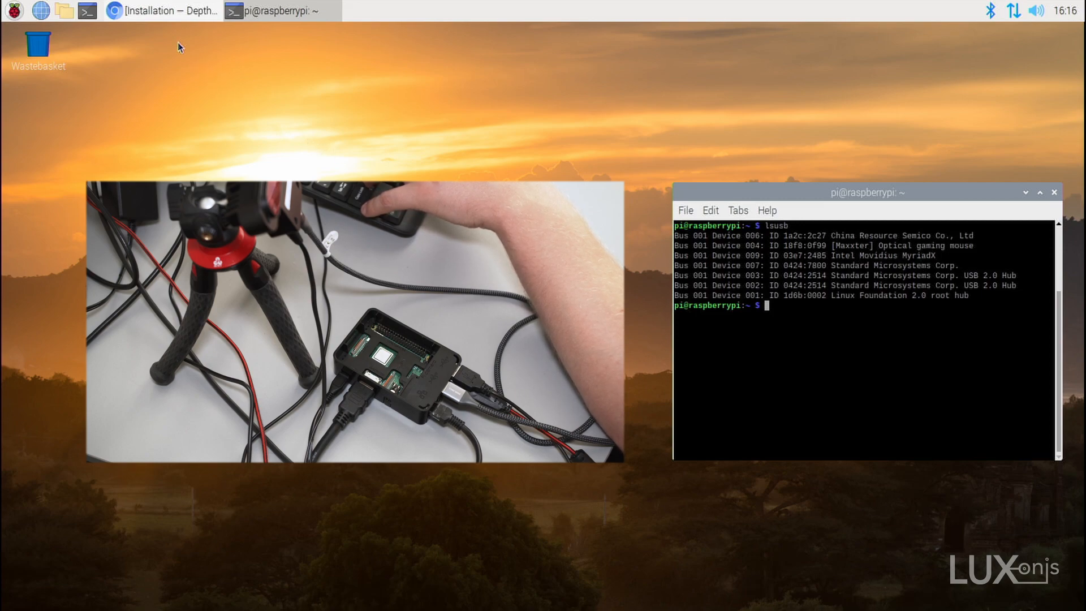
pyautogui.moveTo(163, 11)
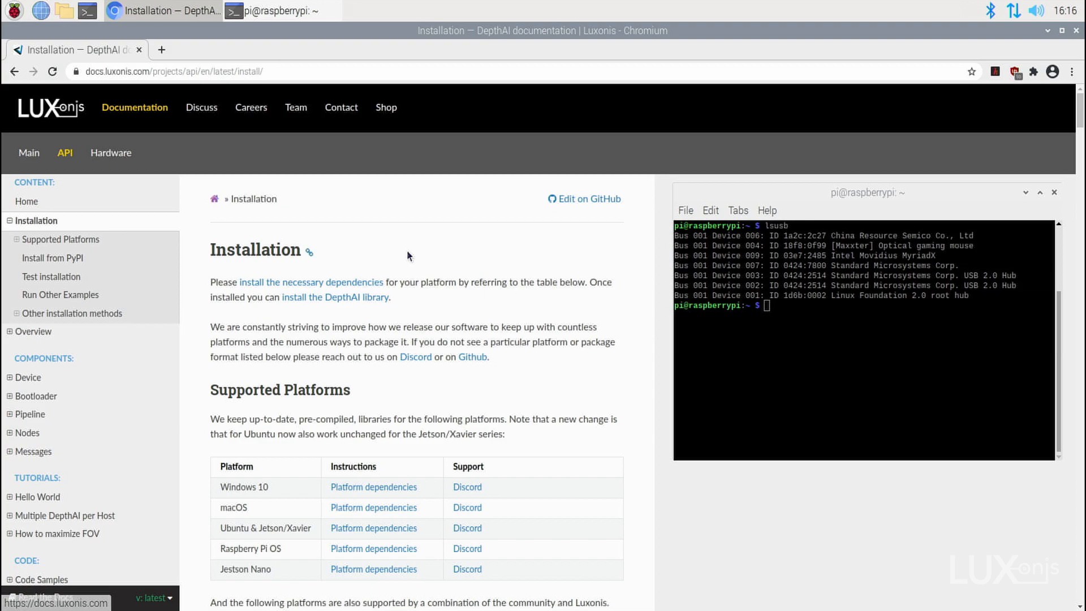
pyautogui.moveTo(308, 548)
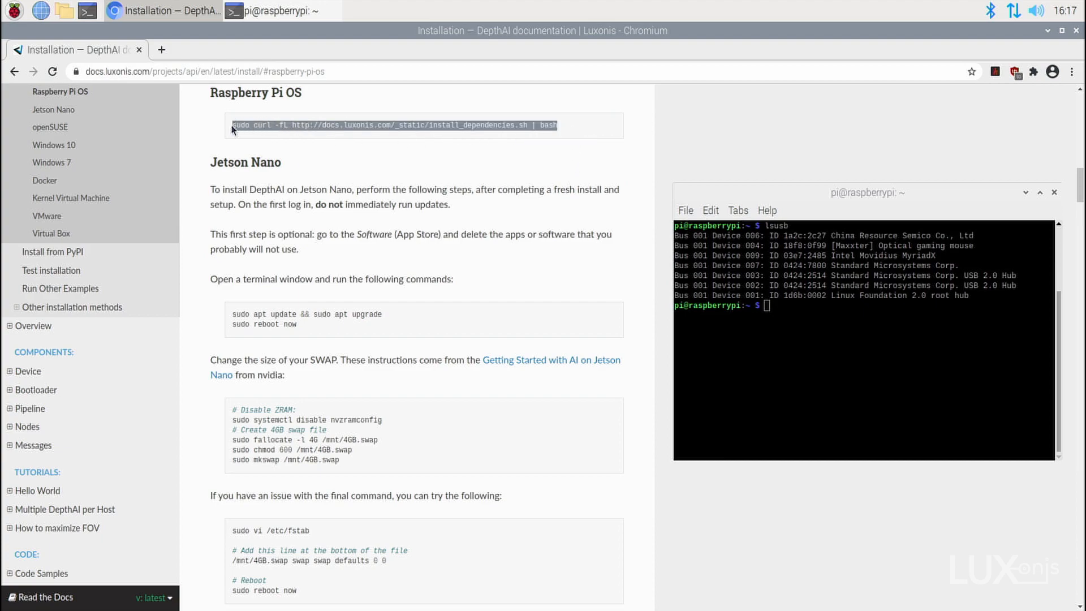
pyautogui.moveTo(833, 361)
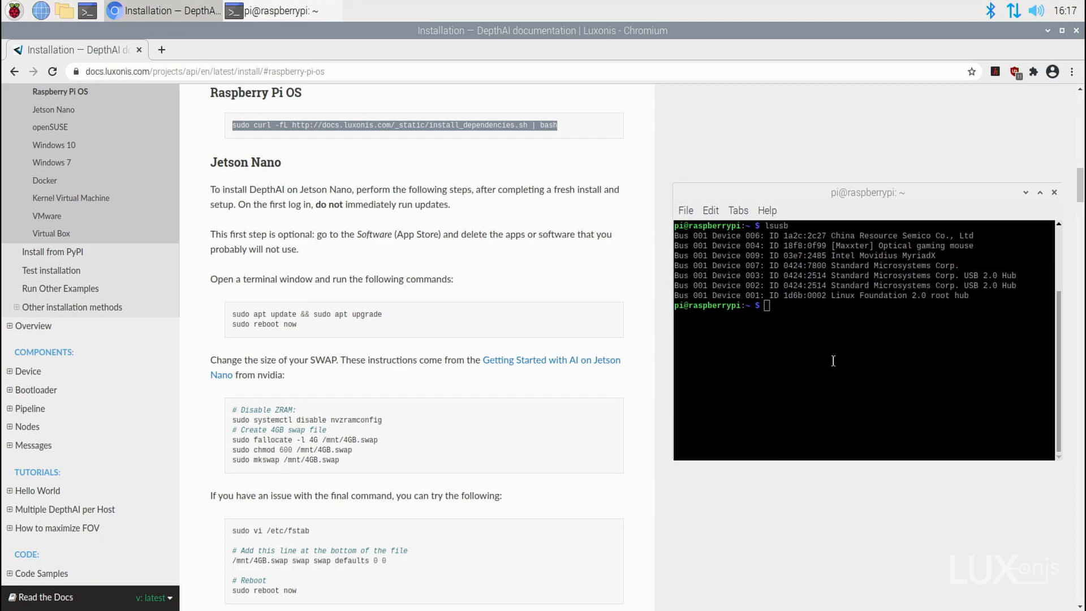
# Step: Enter the sudo curl install_dependencies.sh | bash command at the prompt
pyautogui.write('sudo curl -fL http://docs.luxonis.com/_static/install_dependencies.sh | bash')
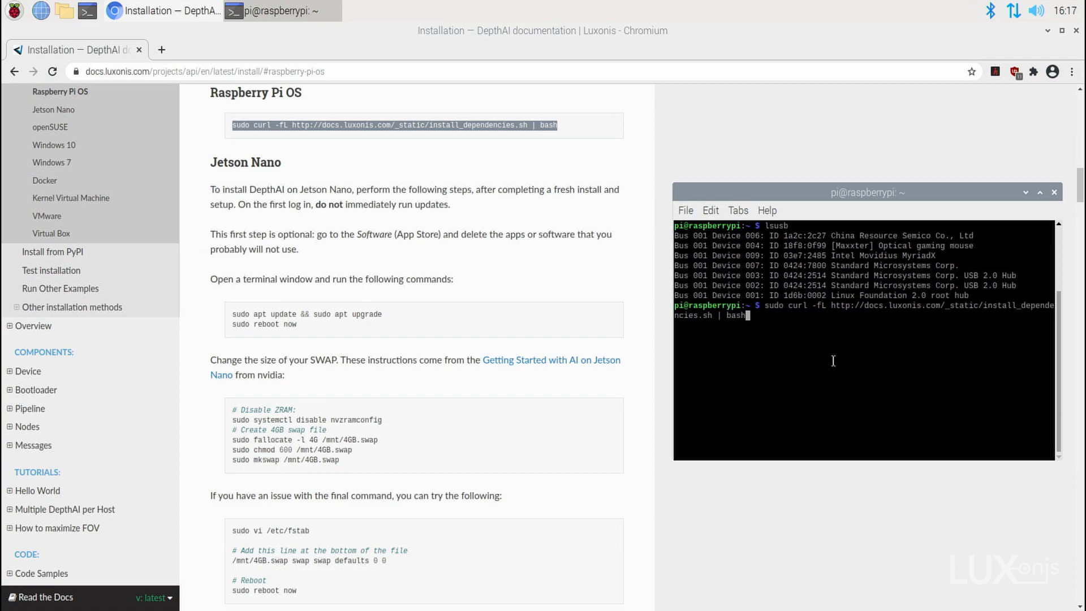
pyautogui.moveTo(835, 363)
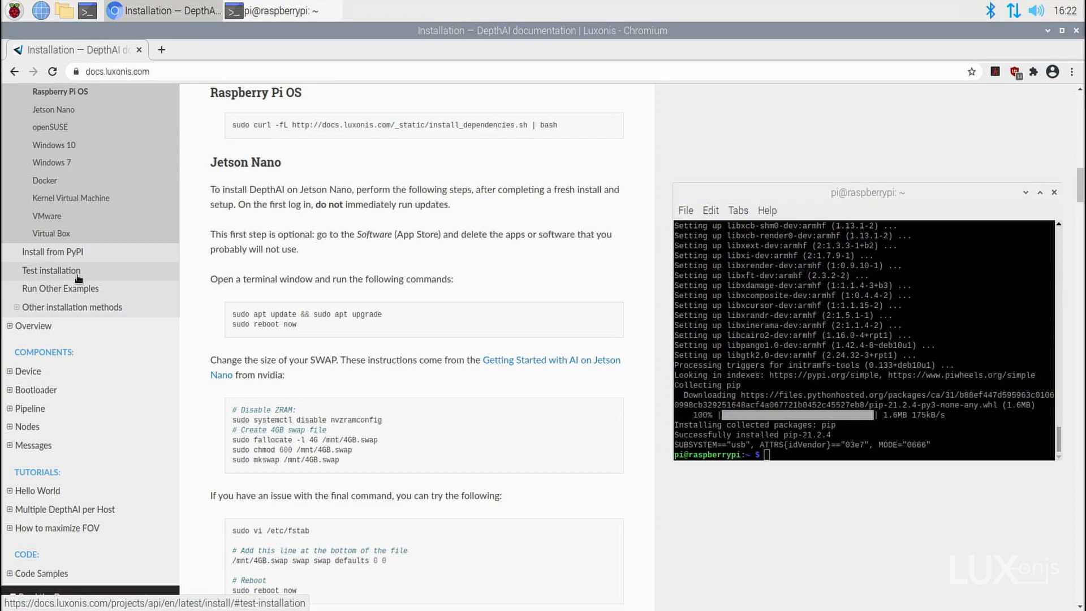
pyautogui.moveTo(78, 279)
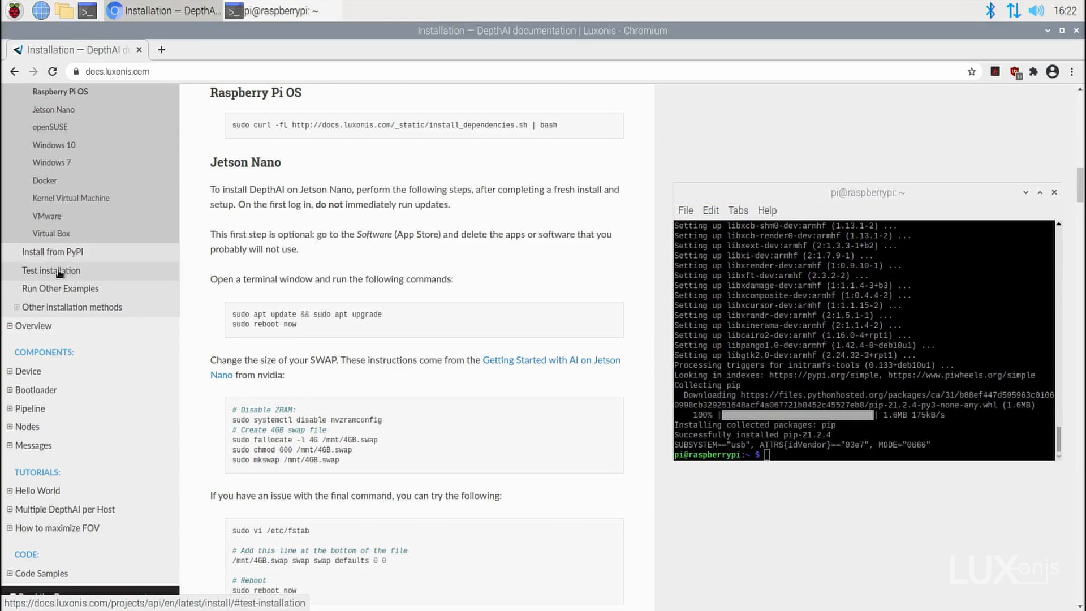
# Step: Go to Test installation and select the depthai-python git clone command for copying
pyautogui.click(51, 270)
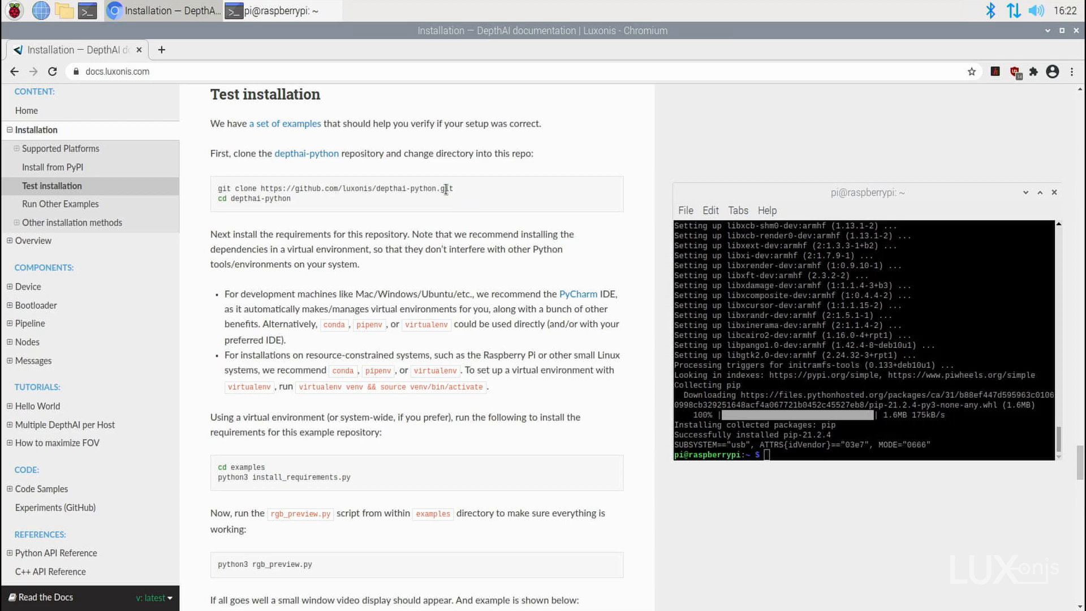
pyautogui.doubleClick(333, 188)
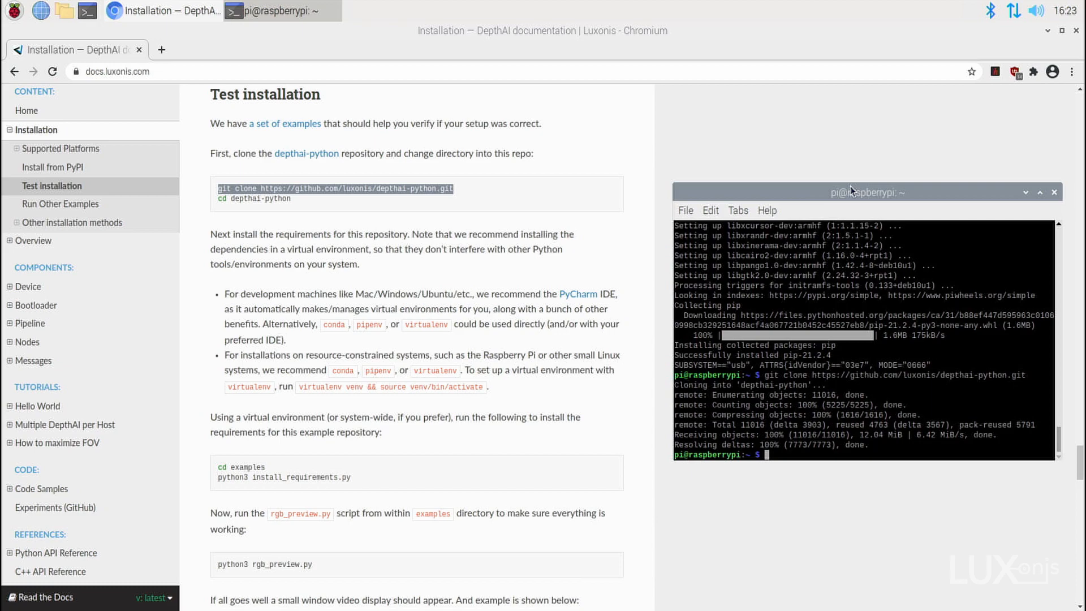
# Step: Change directory into depthai-python/examples/ and start a python3 command
pyautogui.write('cd depthai-python/')
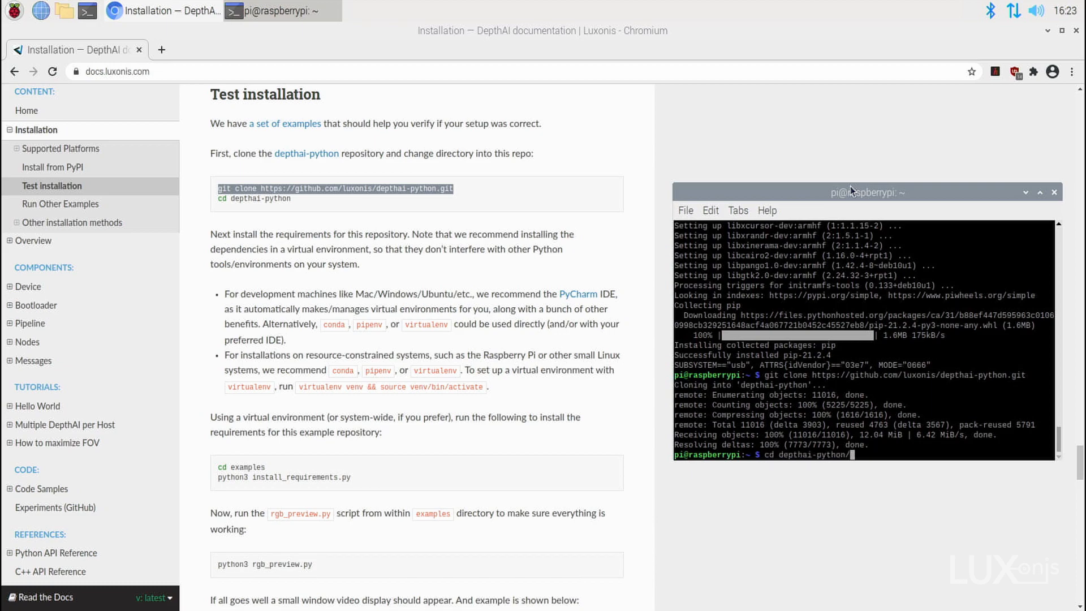
pyautogui.write('examples/')
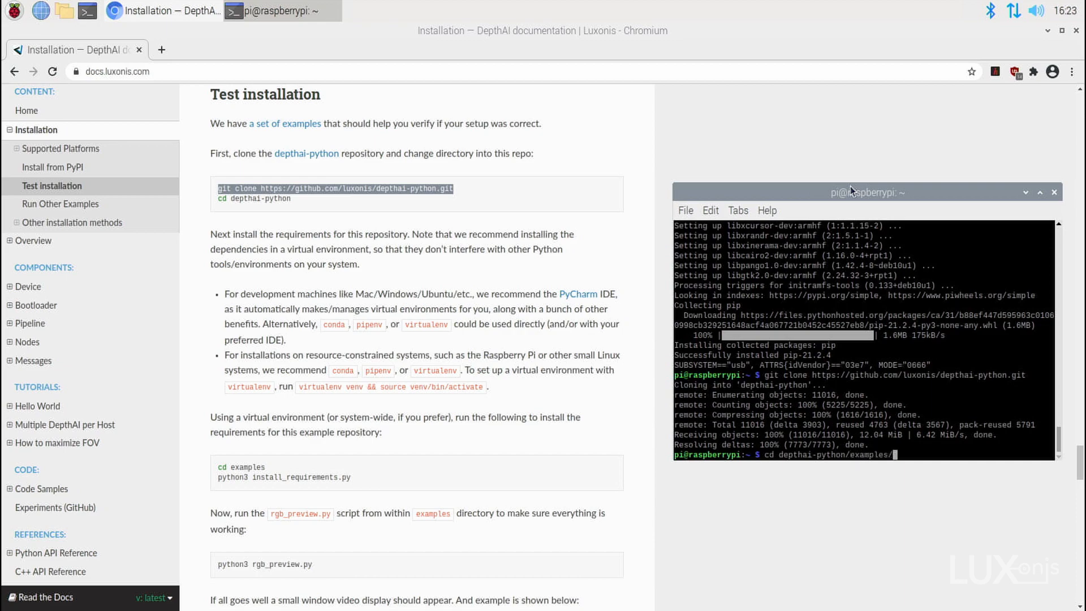
pyautogui.press('Return')
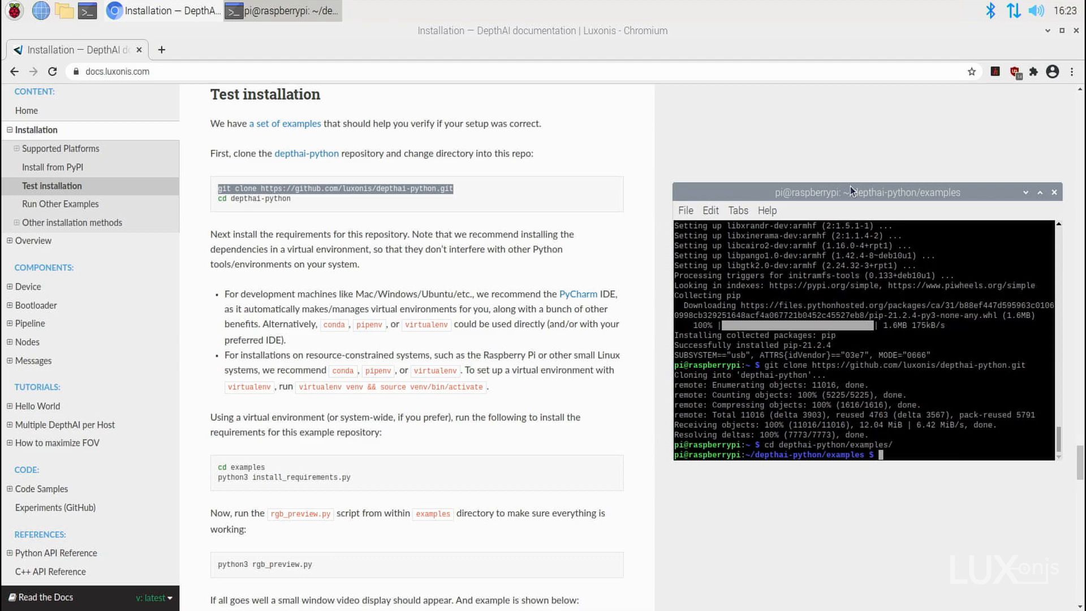
pyautogui.write('python3 i')
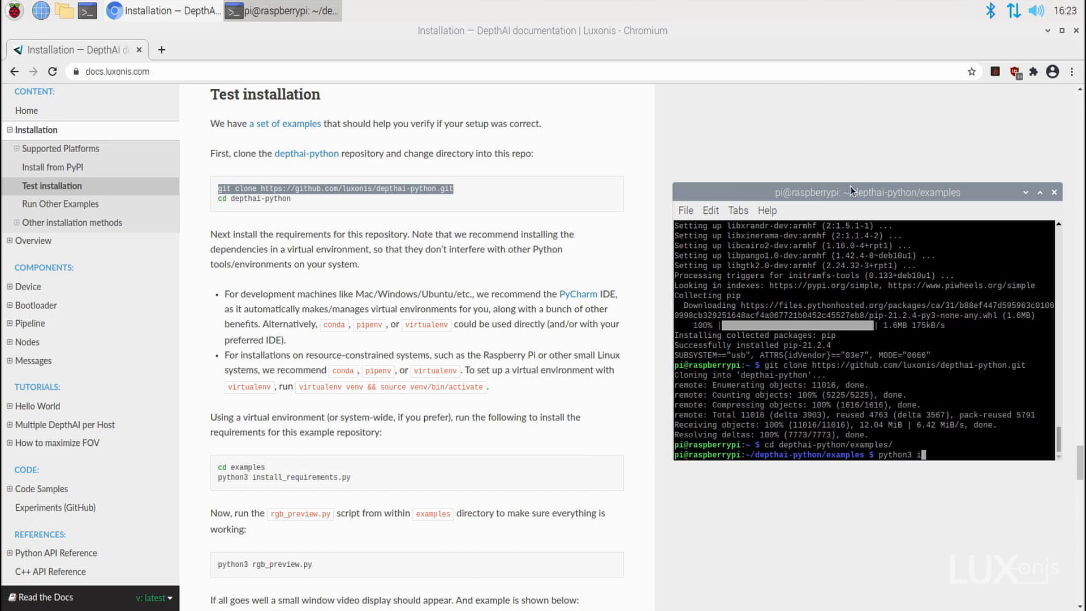
# Step: Run python3 install_requirements.py to download the example models and resources
pyautogui.write('nstall_requirements.py')
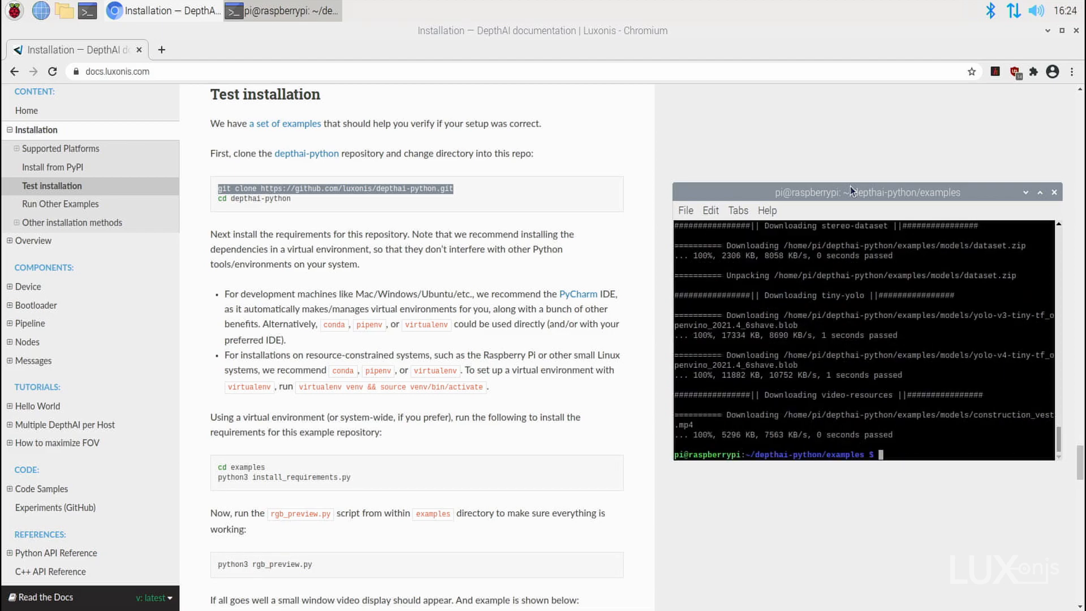
# Step: Partially type the python3 rgb_ex… preview launch command without running it
pyautogui.write('python3 r')
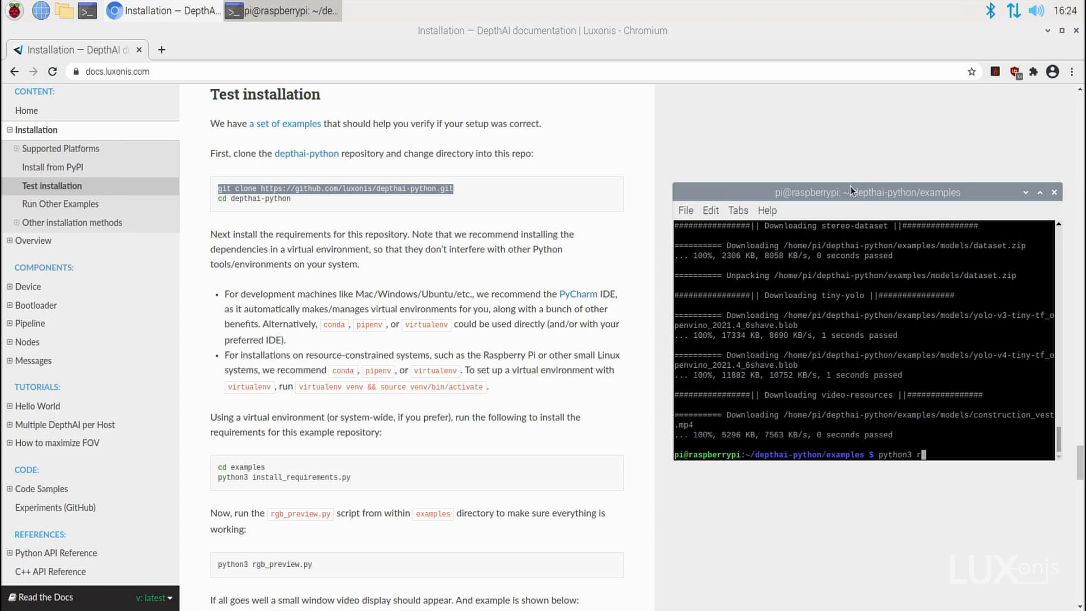
pyautogui.write('gb_ex')
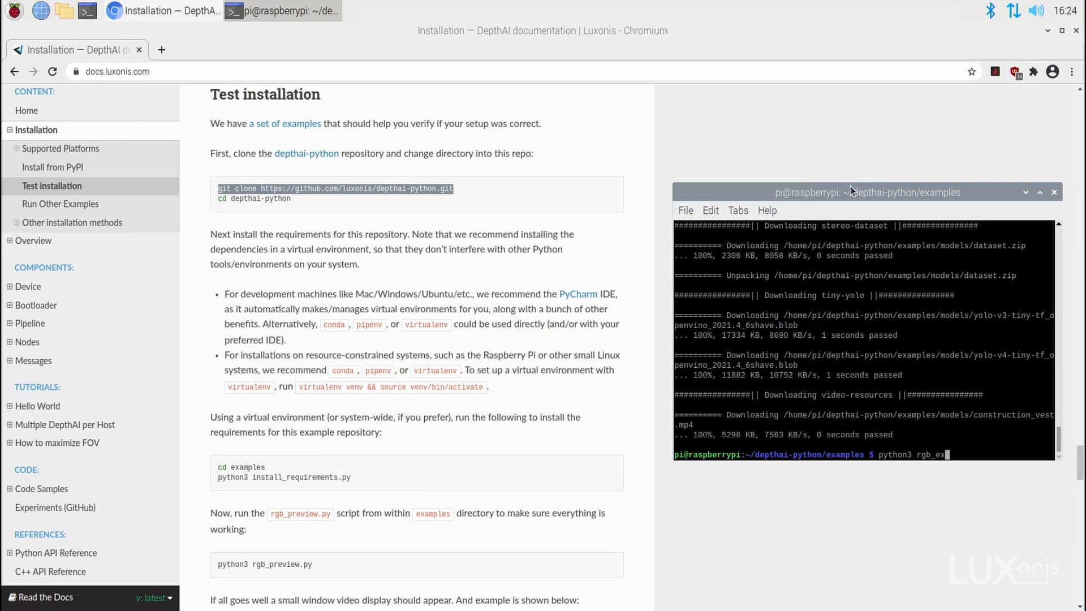